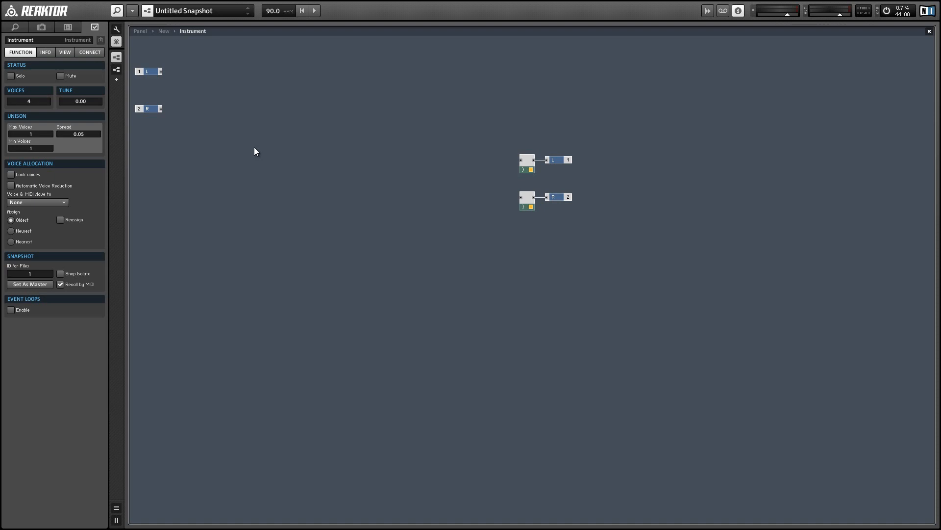
mouse_move(309, 161)
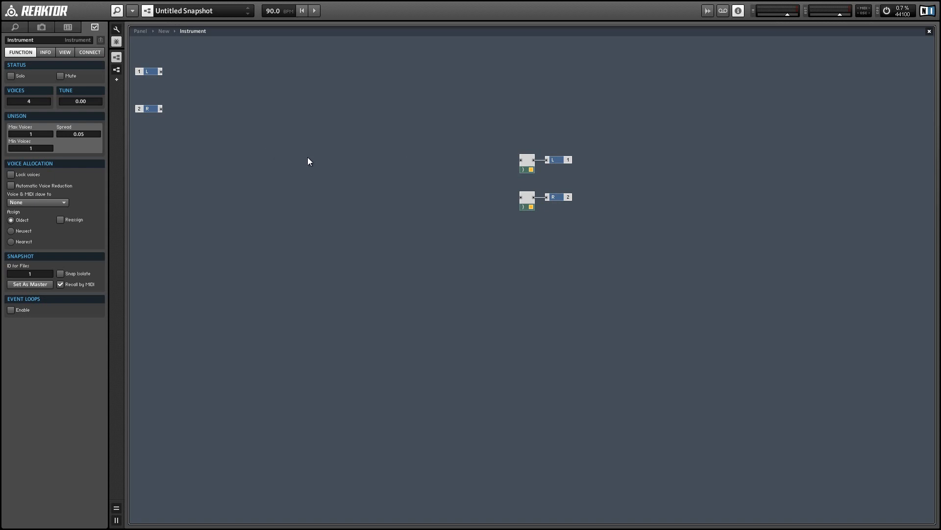
Insert a built-in Audio Table module left of the two stereo output channels
right_click(309, 161)
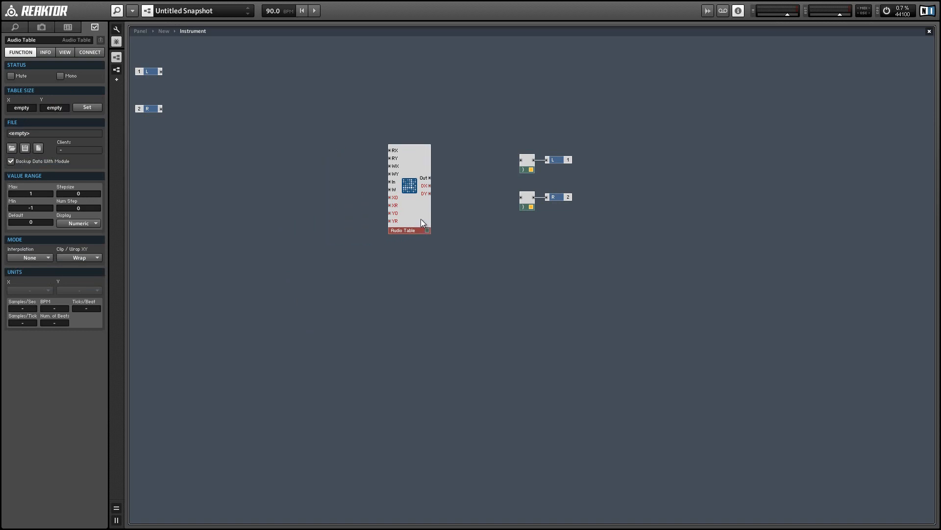
Set the Audio Table's size to X 2048 and Y 1 and apply it
left_click(86, 107)
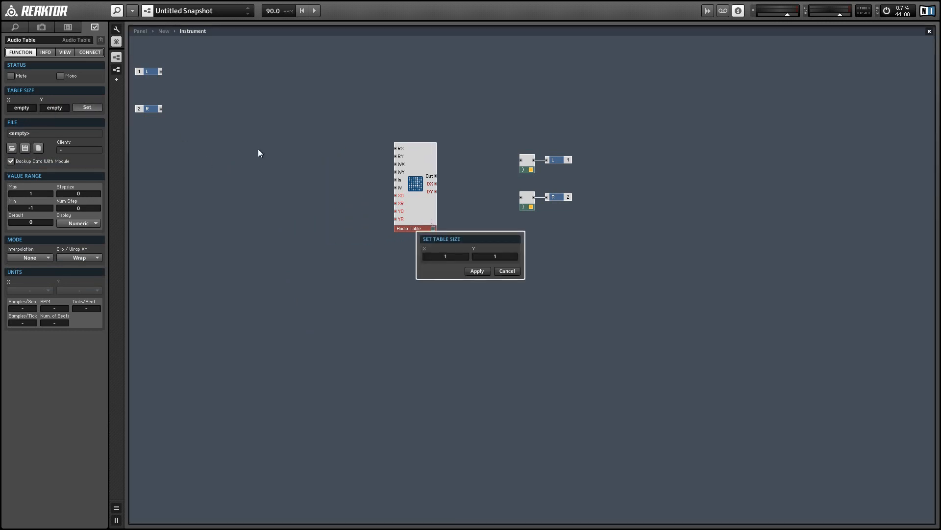
type("20")
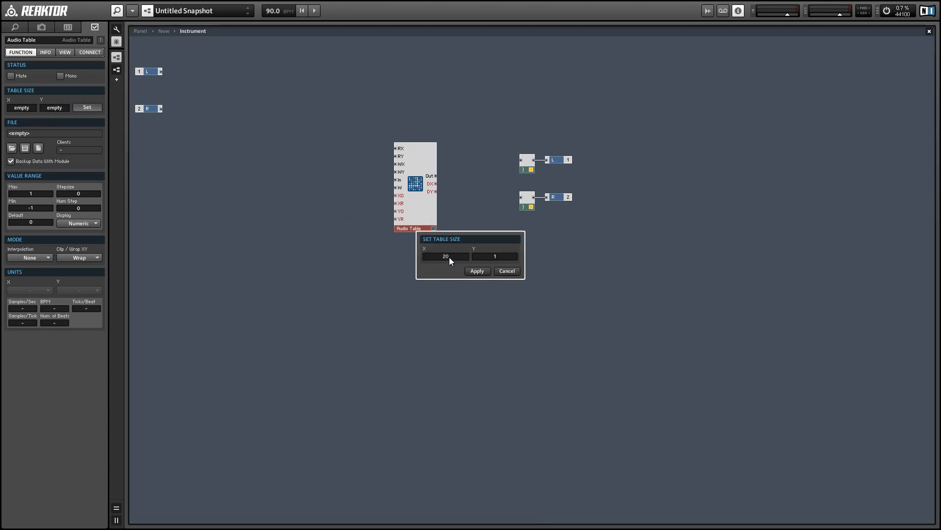
type("2048")
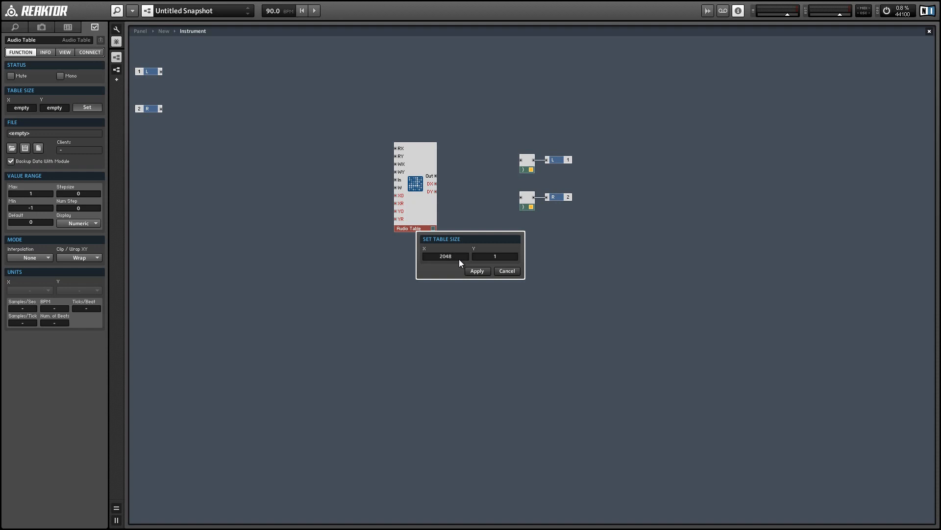
left_click(478, 272)
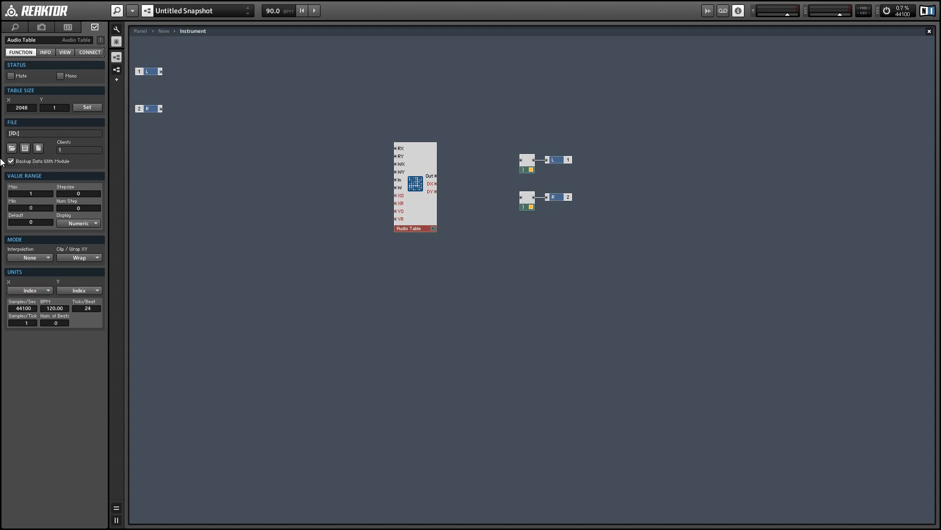
mouse_move(41, 214)
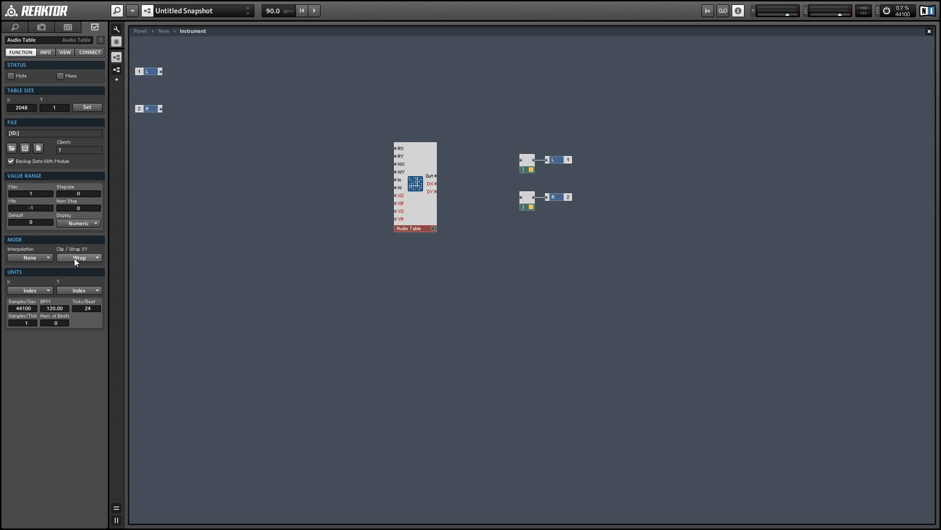
Give the Audio Table Min -1, Clip edge handling and XY interpolation
left_click(79, 257)
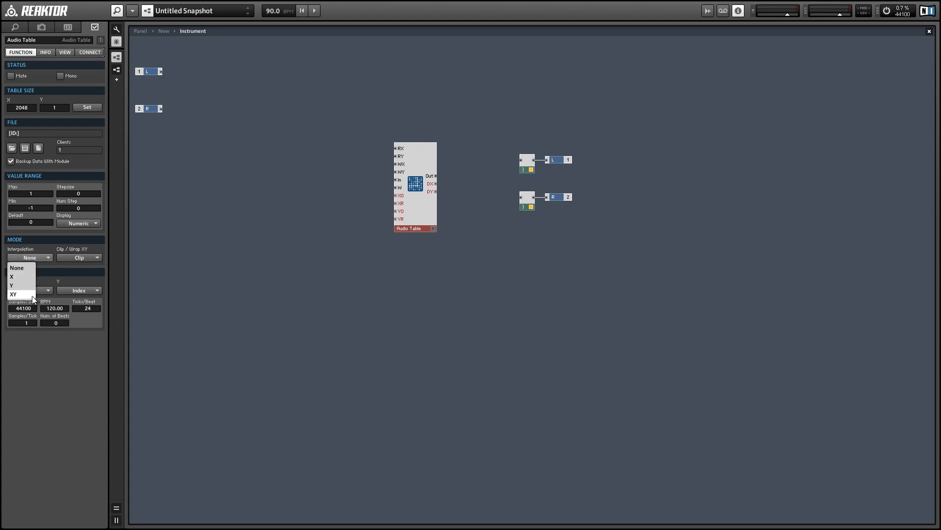
left_click(13, 294)
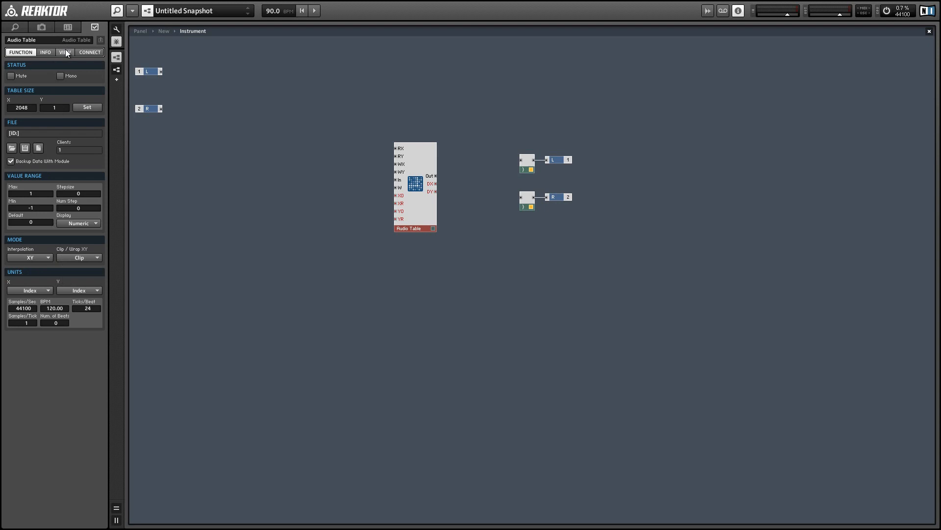
Make the table display 256 wide by 128 tall, hiding its label and value
left_click(67, 51)
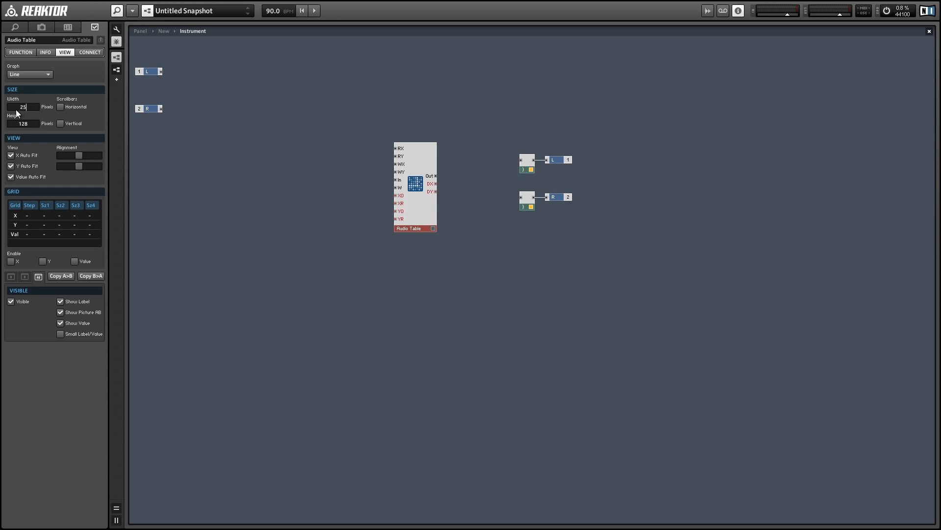
type("256")
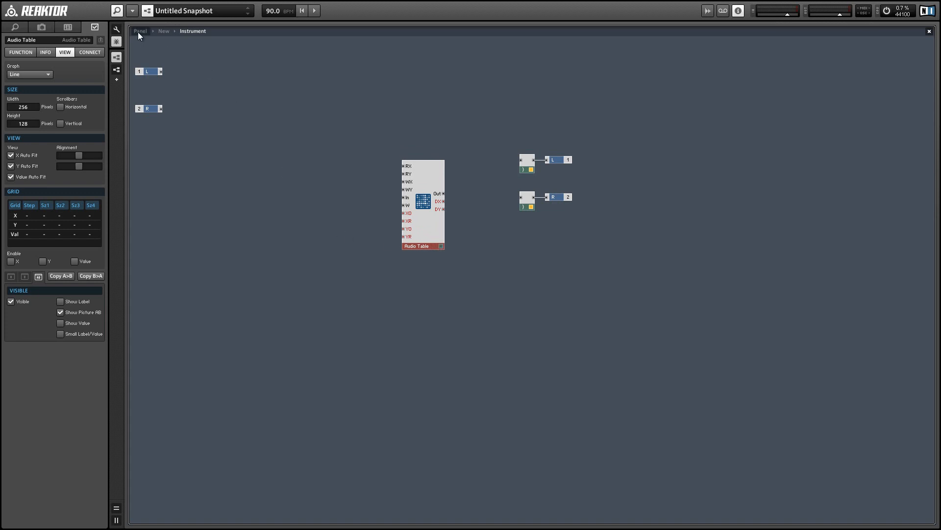
Draw a rough waveform into the panel's table graph, then return to ensemble structure
right_click(171, 79)
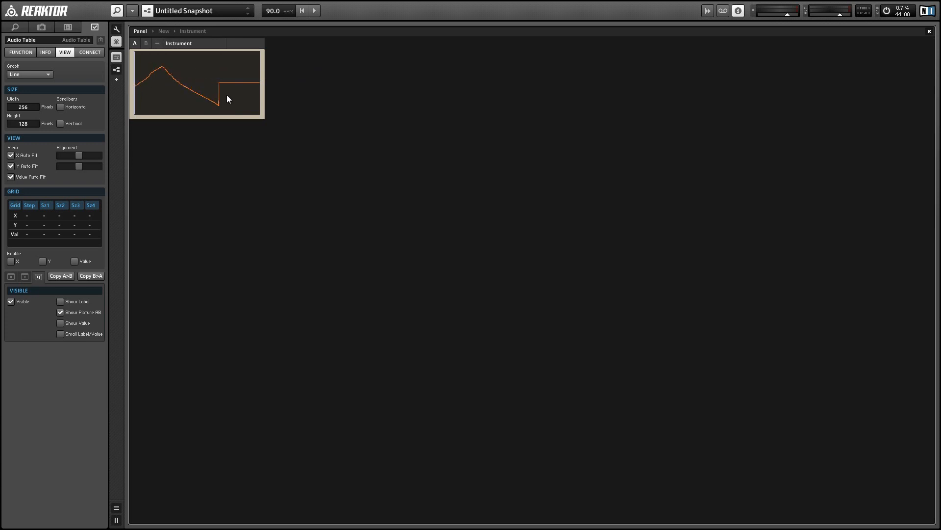
left_click_drag(227, 99, 256, 91)
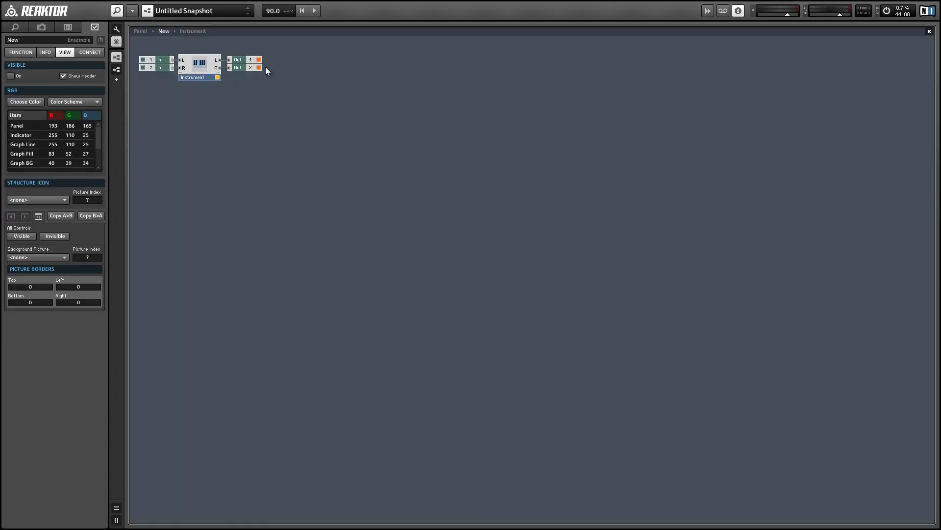
Enter the Instrument's structure showing the Audio Table and input/output channels
double_click(200, 64)
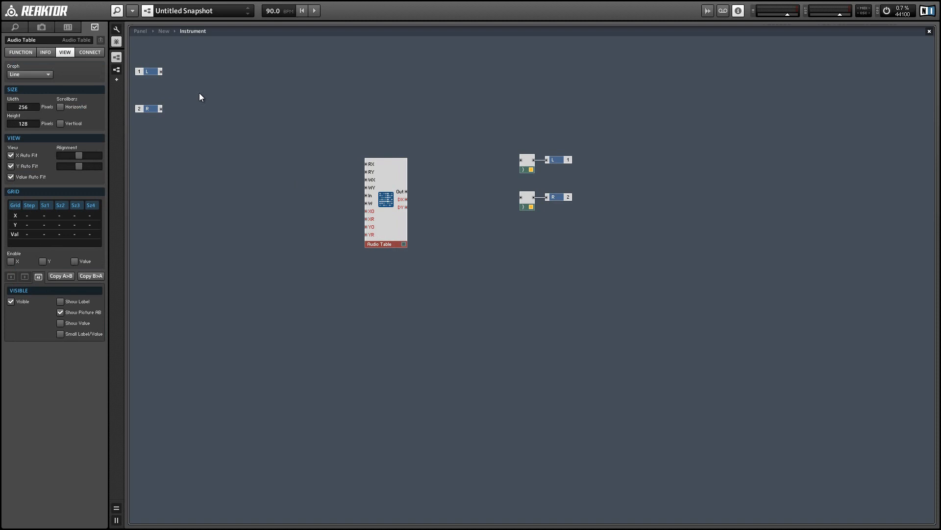
mouse_move(373, 168)
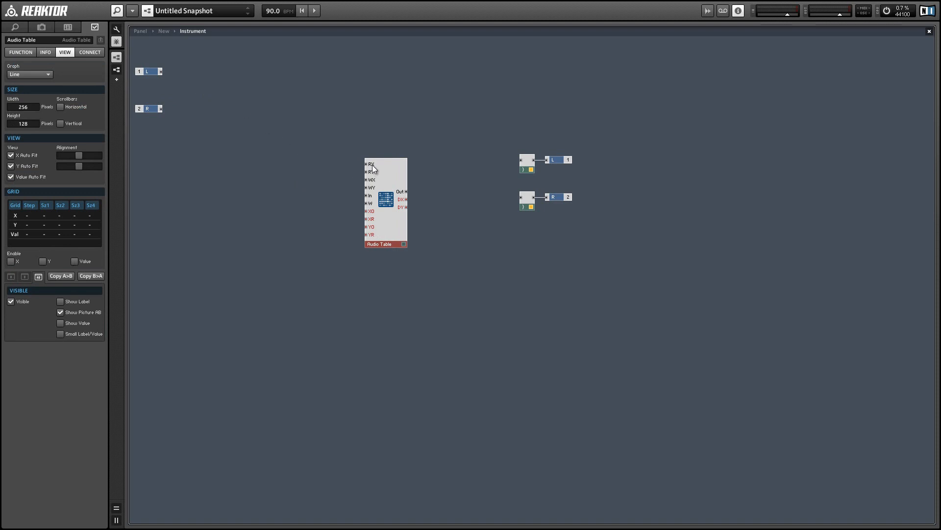
mouse_move(373, 168)
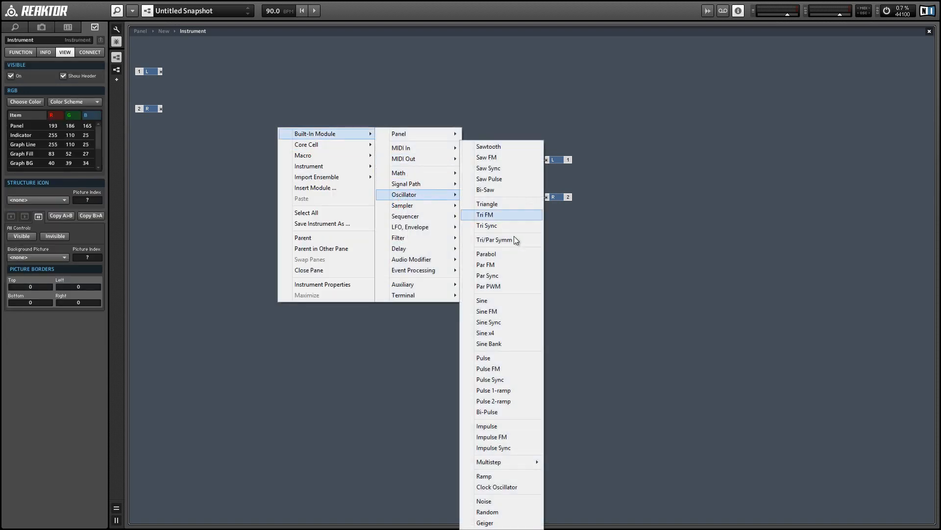
Add a Ramp Osc, a constant 1 and a Subtract module wired toward the Audio Table
left_click(484, 475)
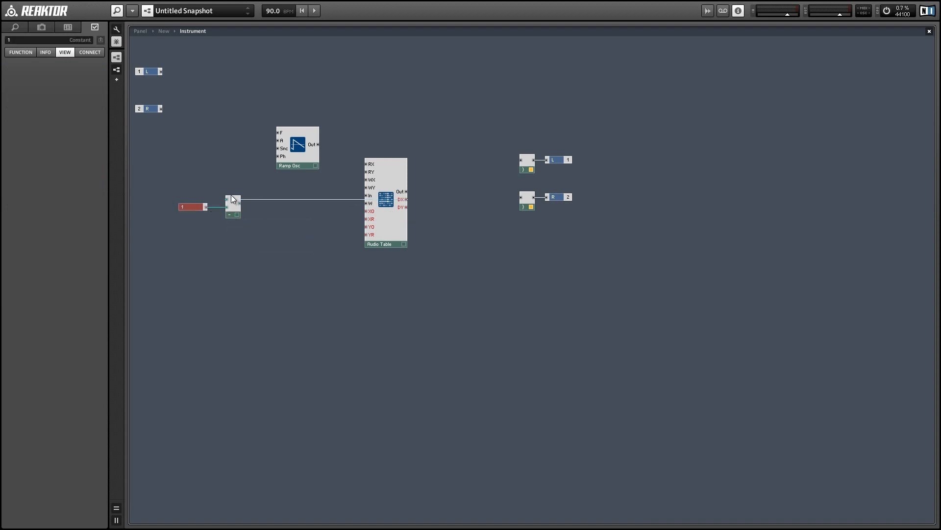
left_click(231, 202)
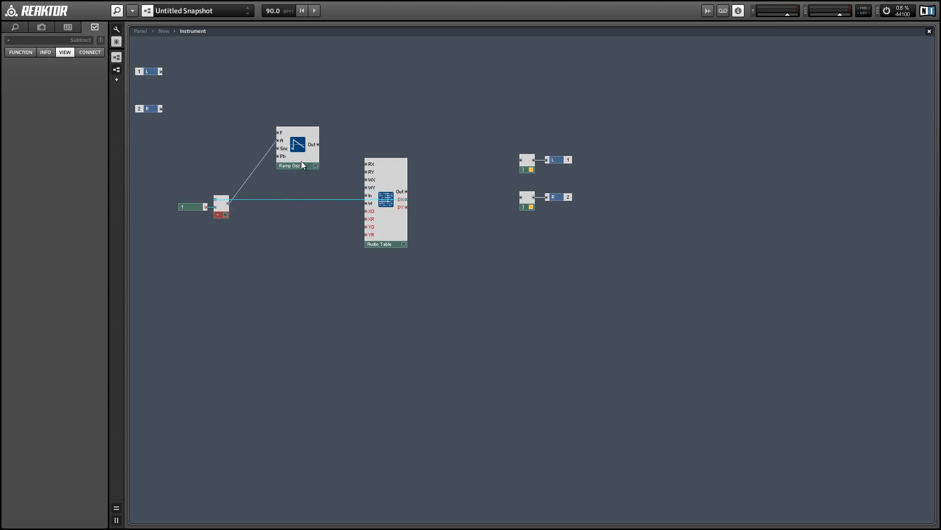
right_click(222, 103)
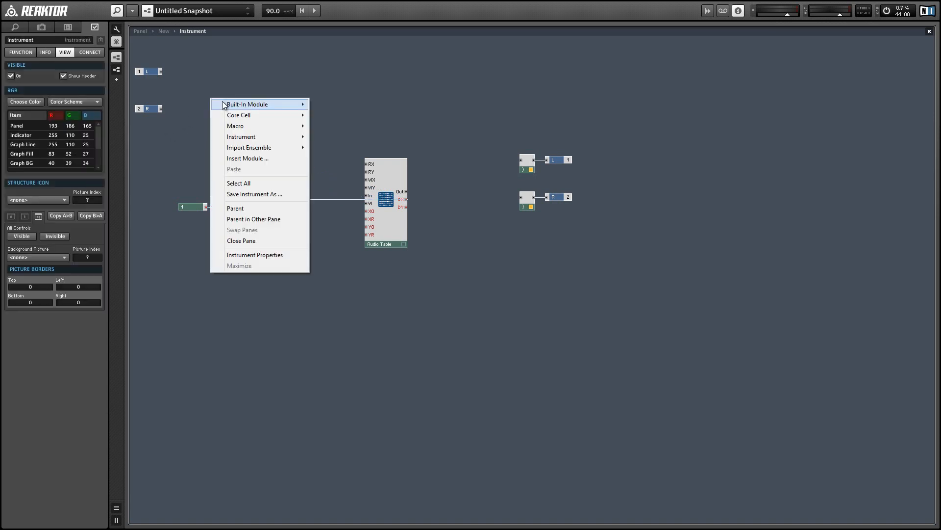
mouse_move(357, 118)
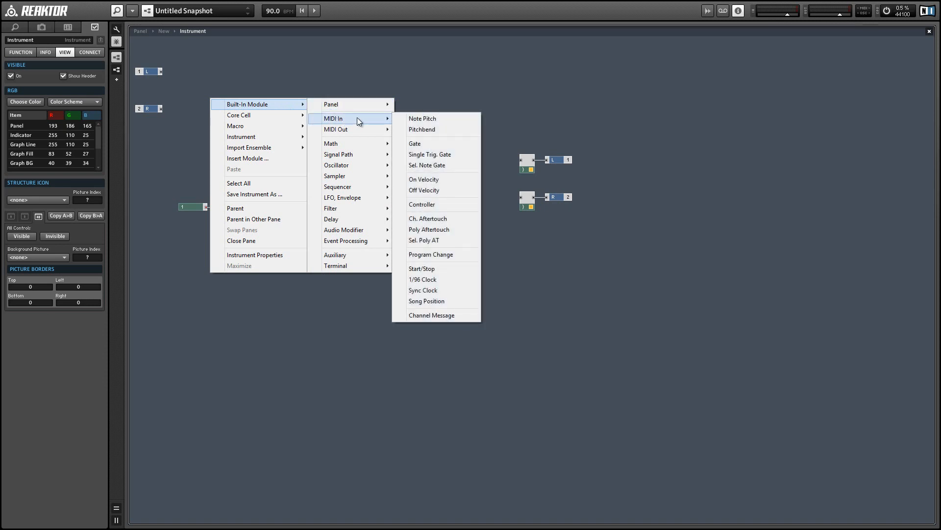
Feed NotePitch through an Exp converter into the Ramp Osc frequency
left_click(422, 118)
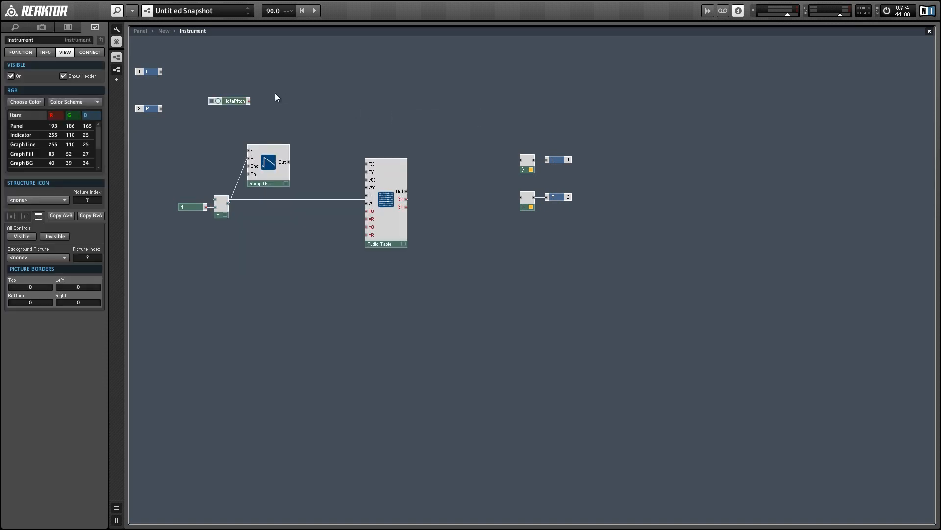
right_click(277, 97)
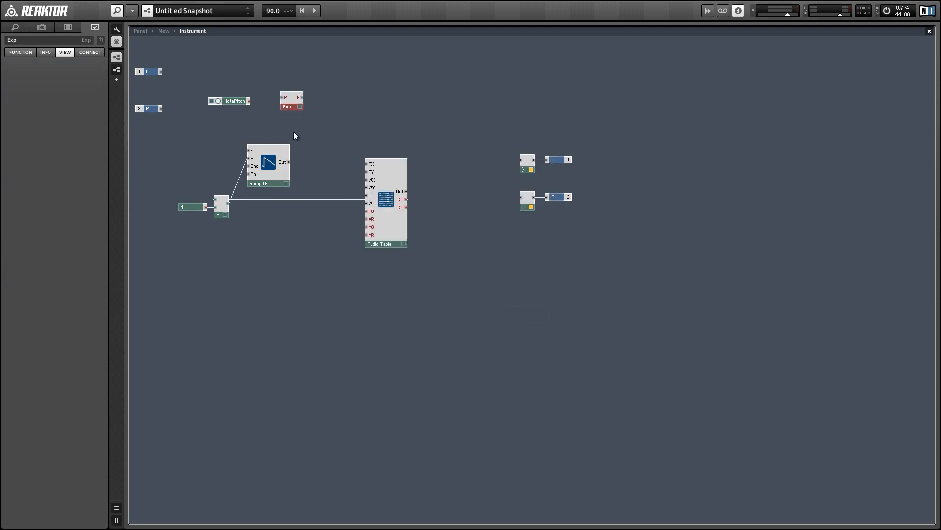
left_click_drag(248, 100, 284, 97)
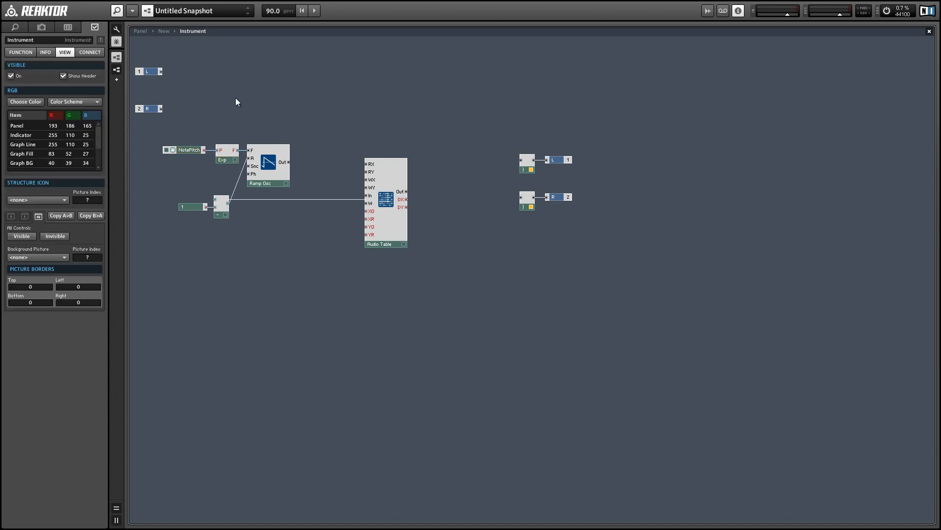
Add a Gate input to sync the Ramp Osc and route its output to RX
right_click(237, 102)
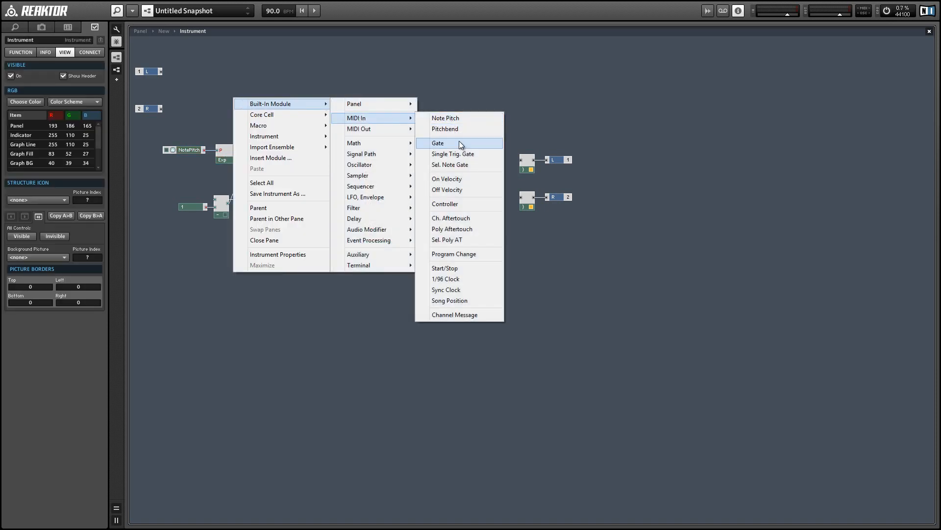
left_click(439, 143)
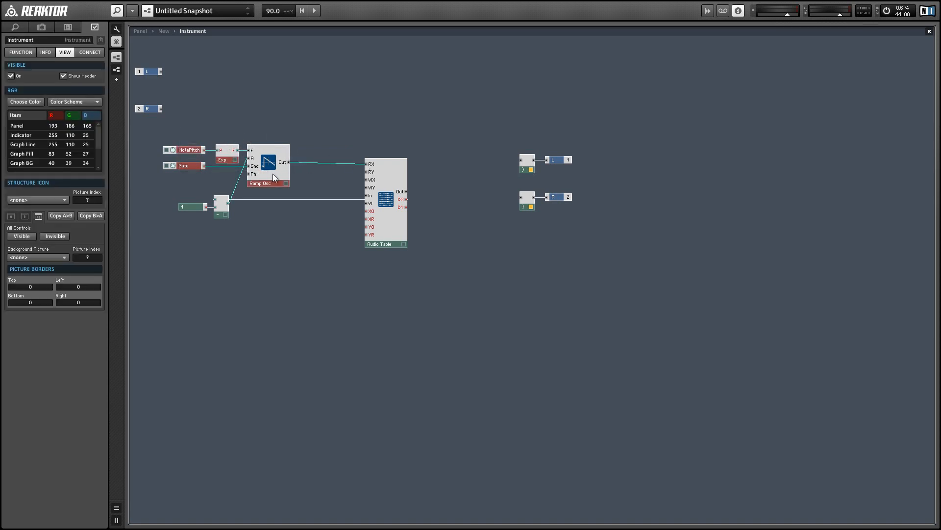
left_click(267, 164)
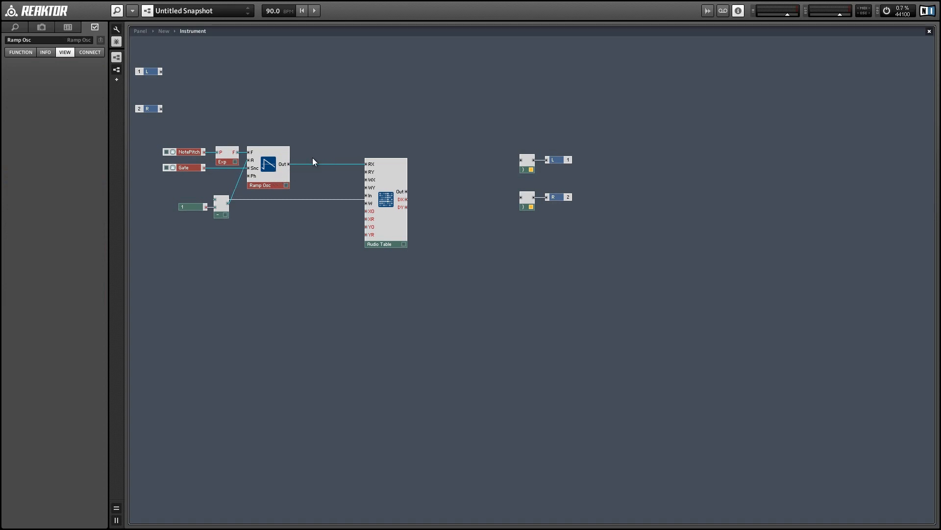
Add an AR envelope, move input modules near the table, wire multiplier to L/R outputs
right_click(313, 161)
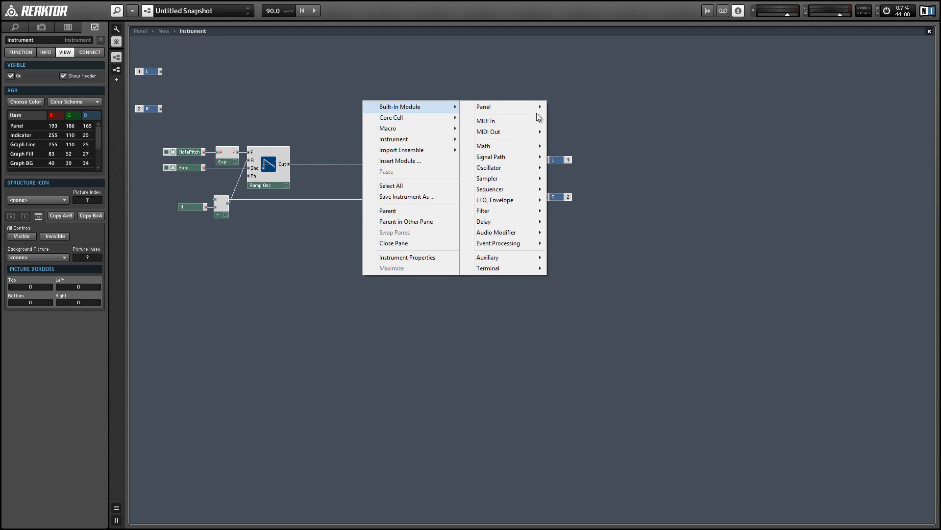
mouse_move(495, 200)
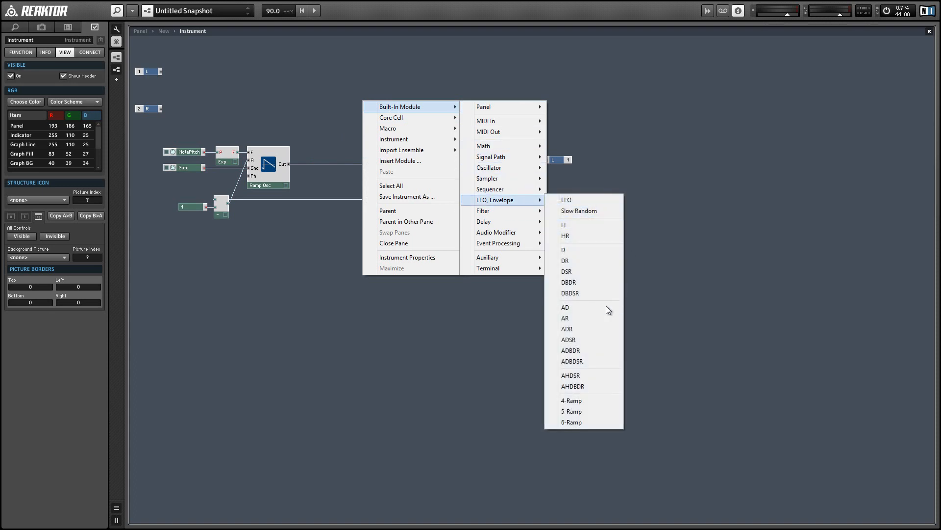
left_click(565, 318)
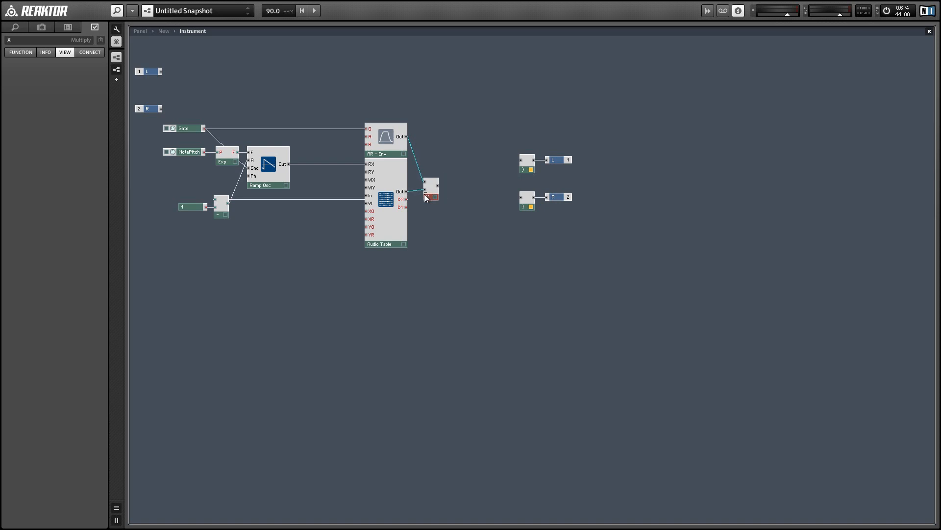
left_click(294, 225)
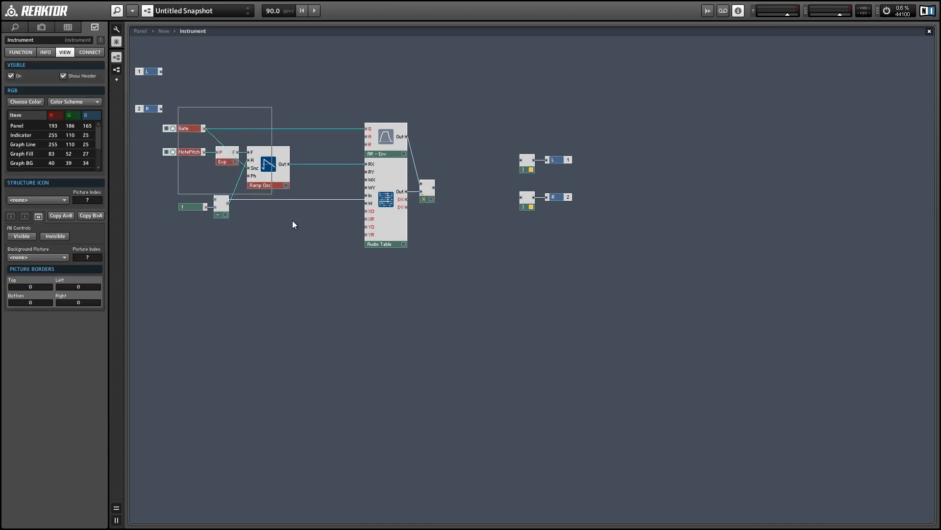
left_click(318, 169)
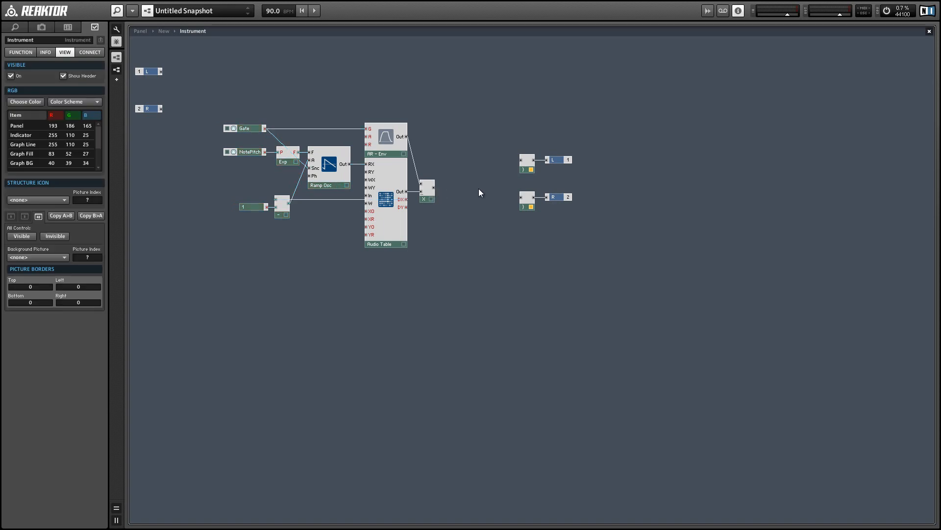
left_click_drag(432, 187, 542, 197)
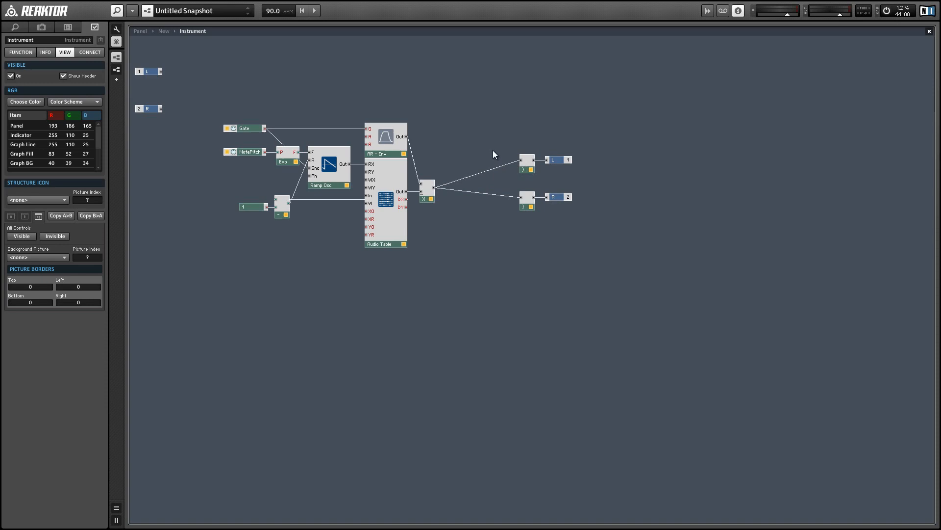
left_click(527, 168)
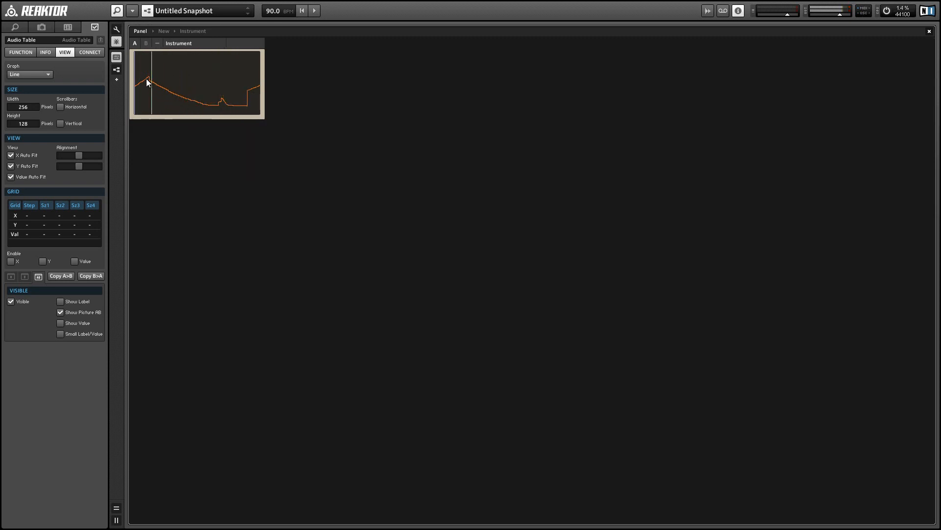
Drag the left and right output modules up beside the envelope multiplier
left_click_drag(147, 83, 245, 99)
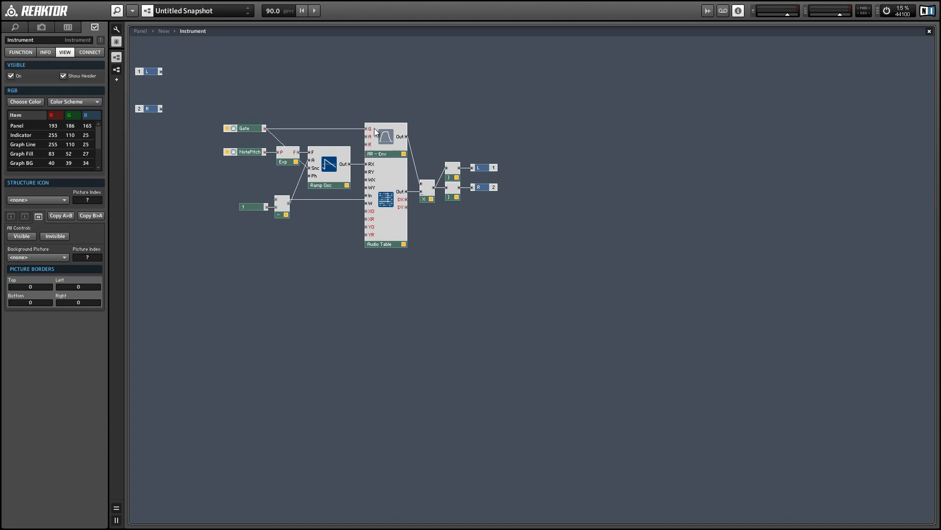
Set the Audio Table's size to 2048 X by 128 Y in its Function properties
left_click(383, 244)
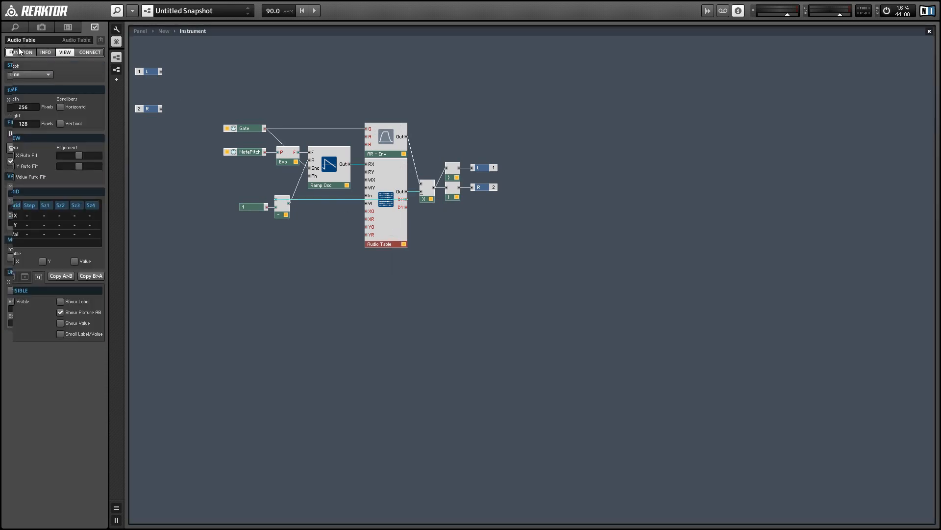
left_click(21, 52)
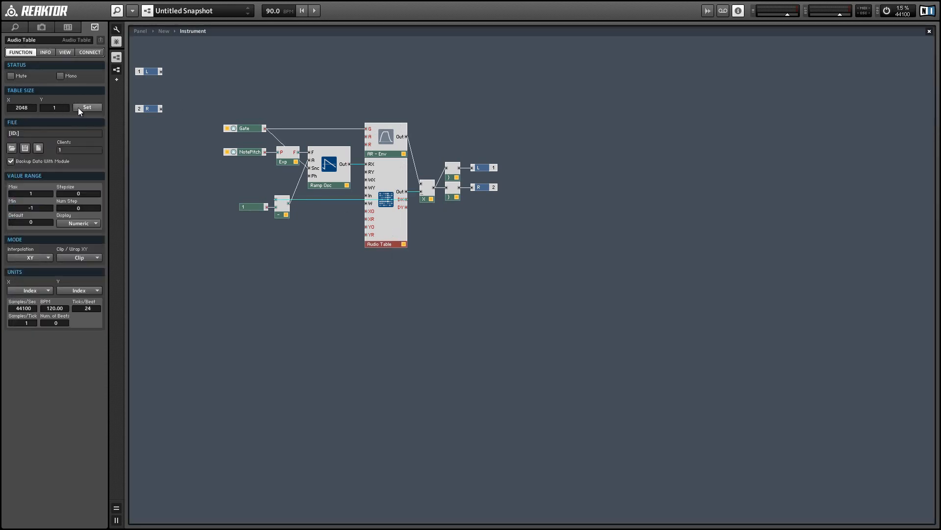
left_click(88, 107)
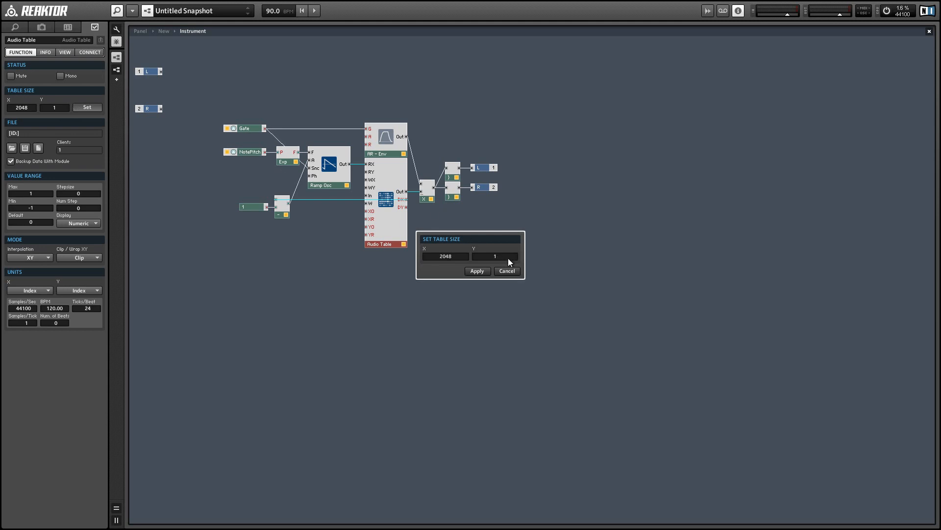
left_click(494, 256)
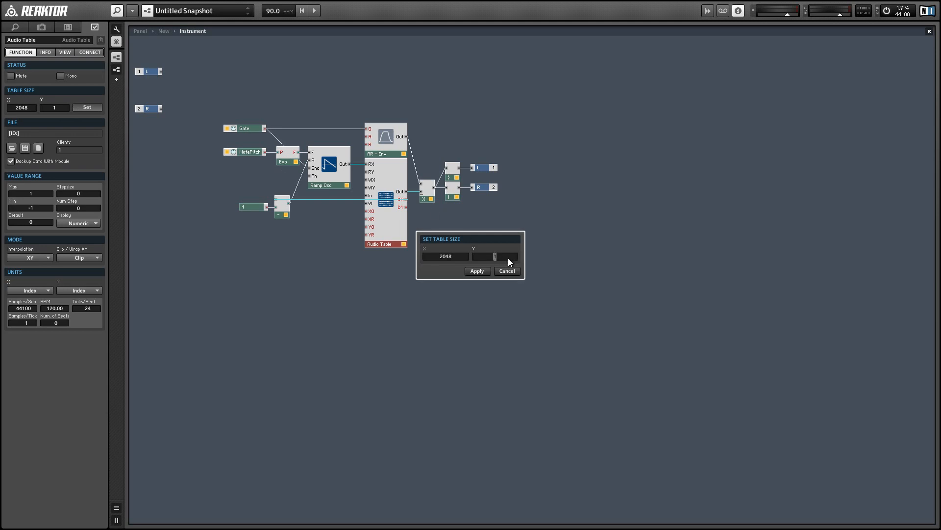
type("128")
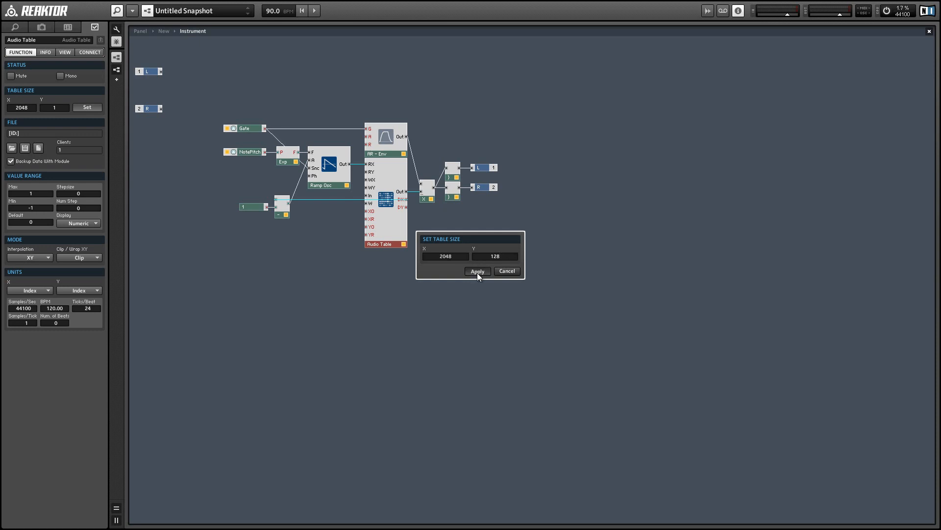
left_click(478, 270)
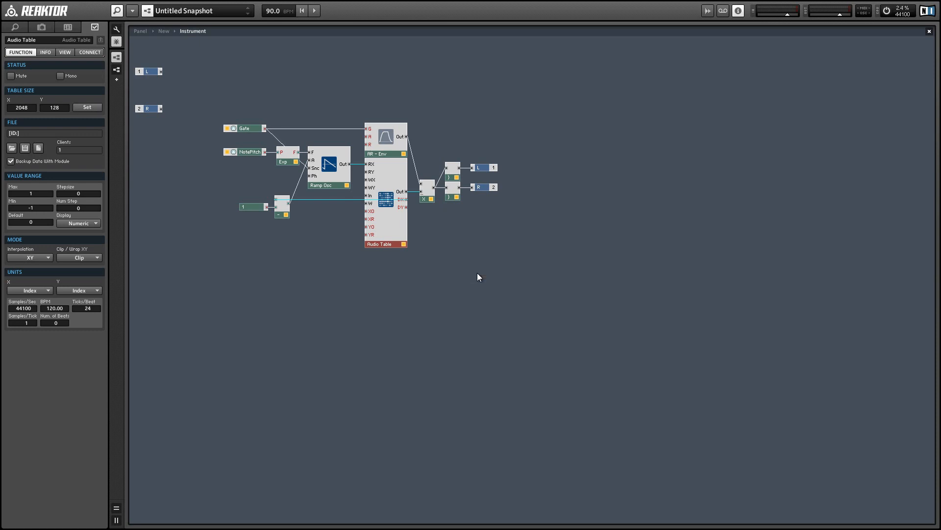
mouse_move(181, 47)
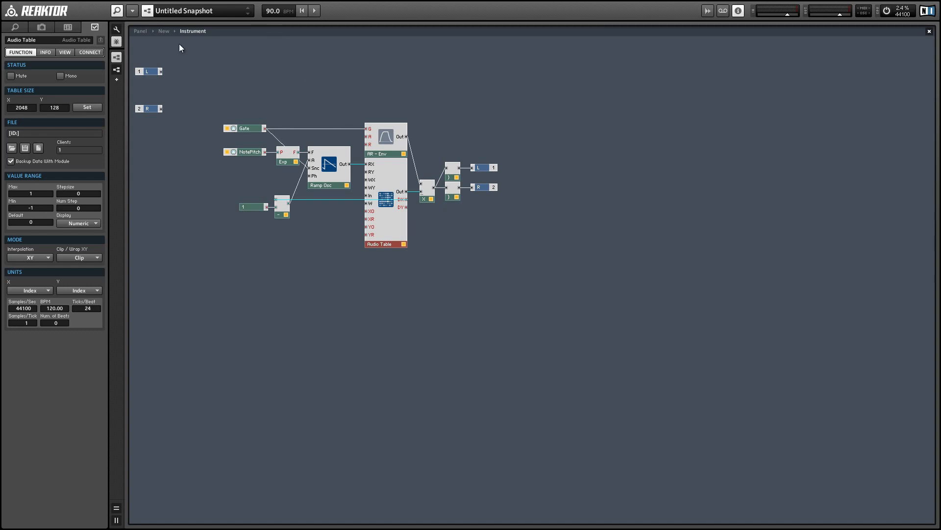
left_click(66, 52)
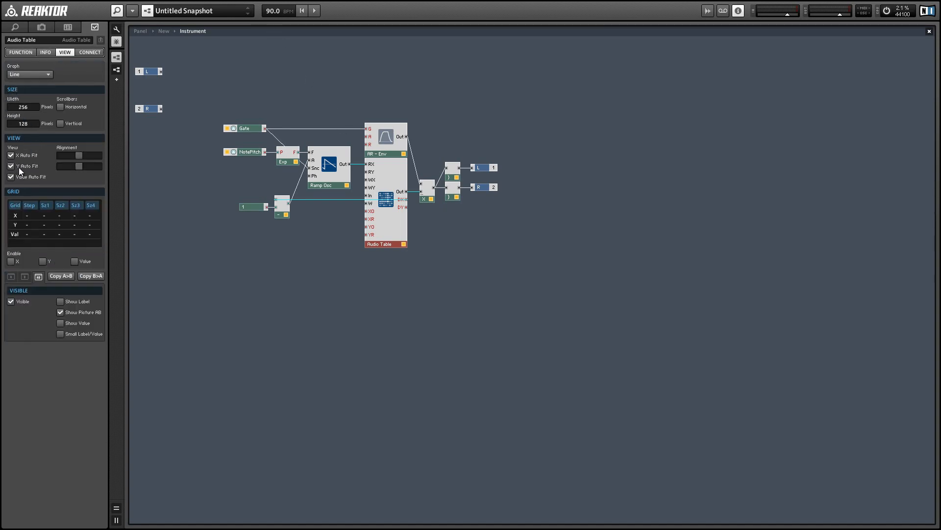
Create a control on the Audio Table's Y port and rename it Wave
left_click(11, 165)
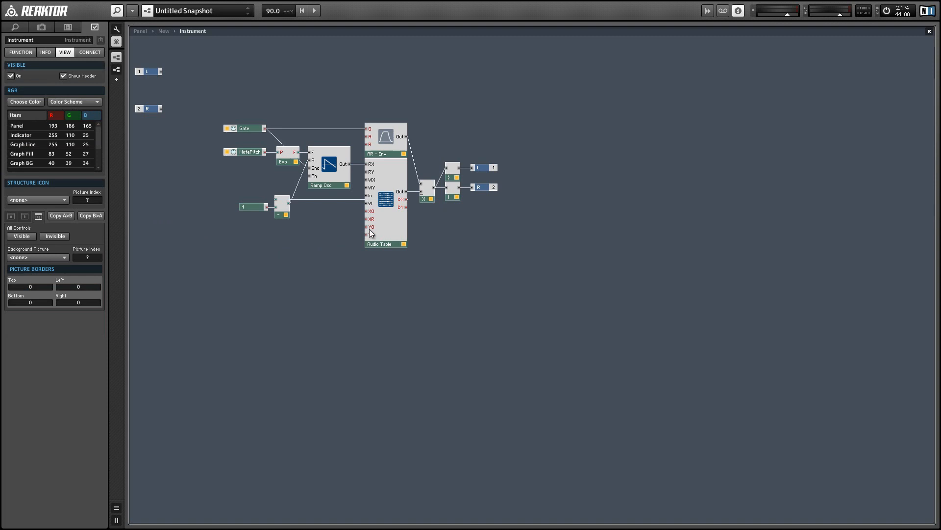
right_click(368, 234)
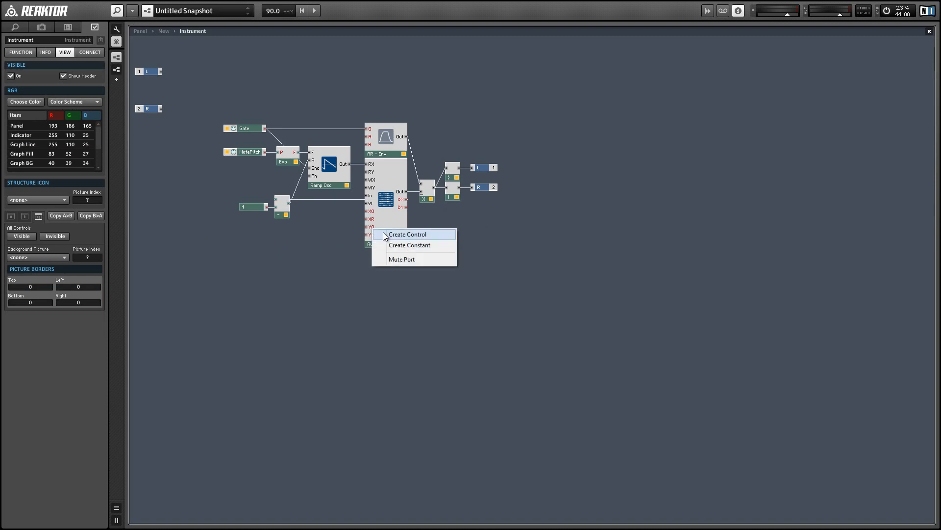
left_click(407, 233)
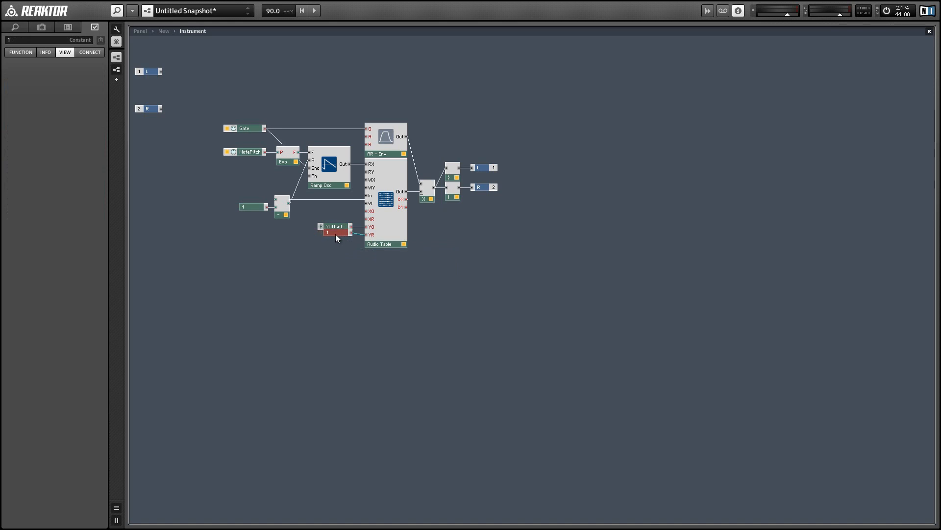
left_click(335, 226)
type("W")
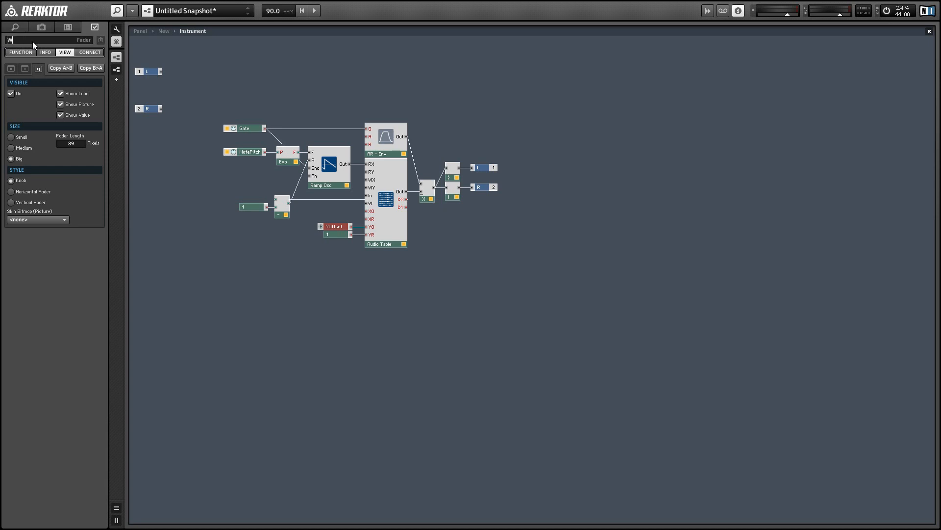
type("ave")
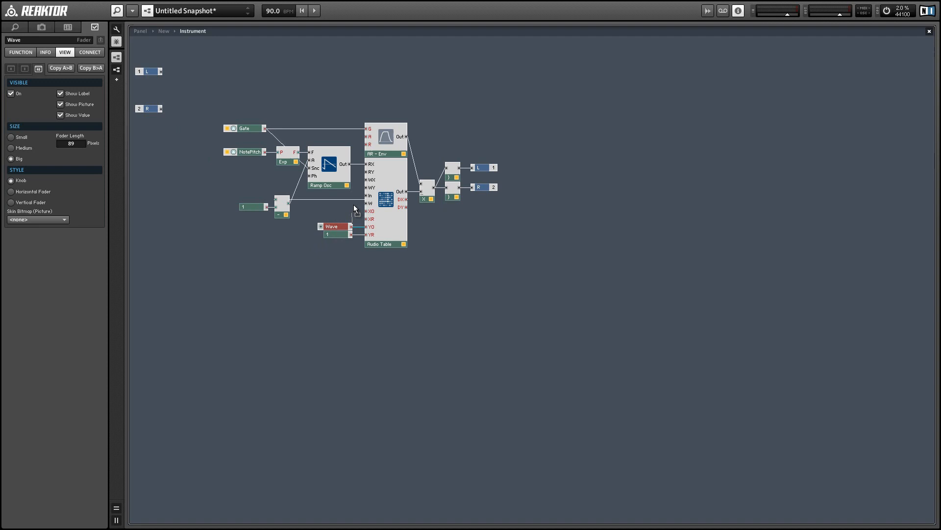
mouse_move(310, 220)
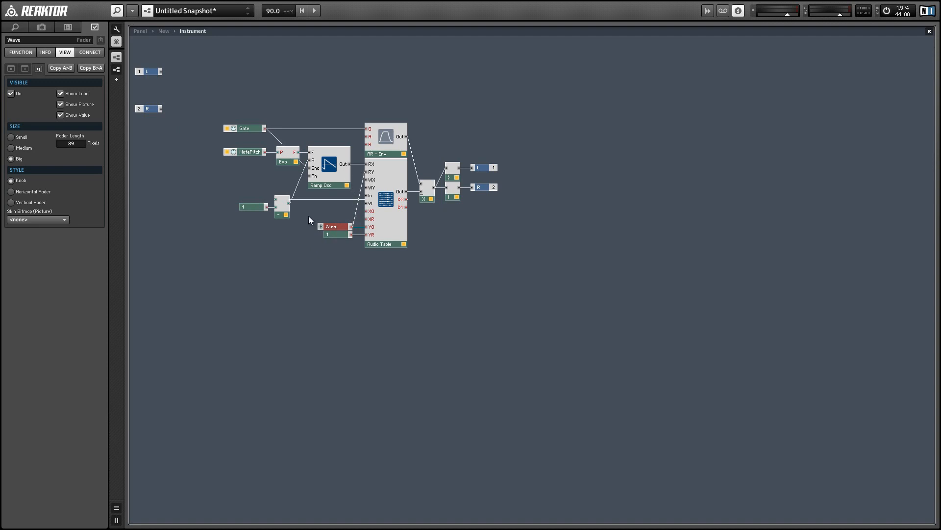
left_click(141, 31)
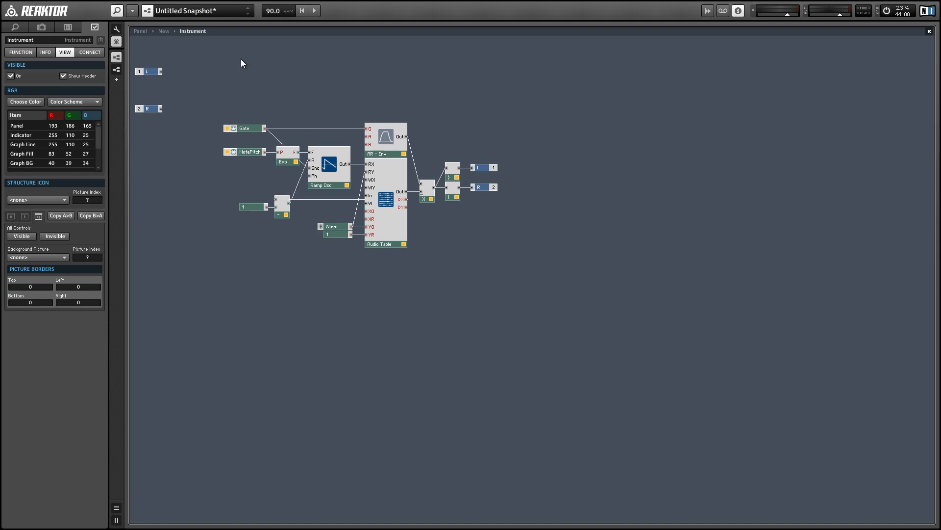
Insert a built-in LFO module with a Freq control into the Instrument structure
left_click(380, 244)
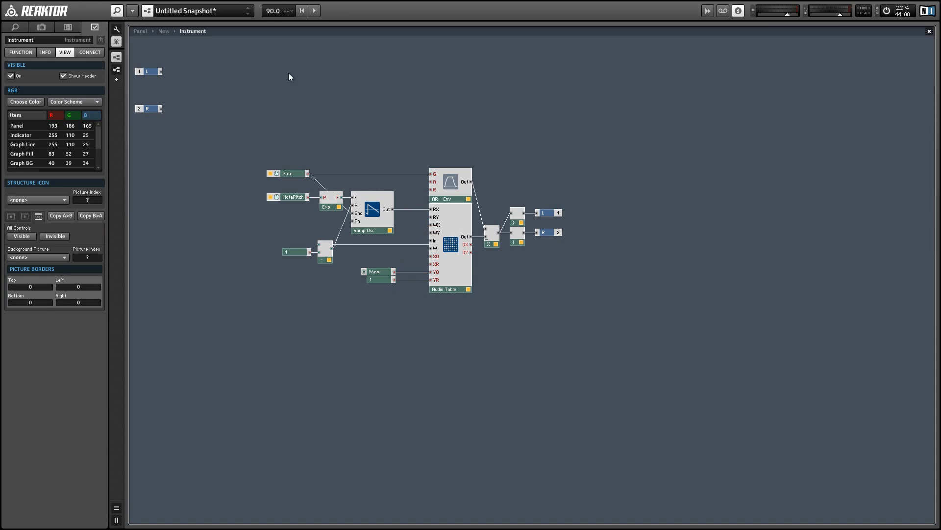
right_click(290, 77)
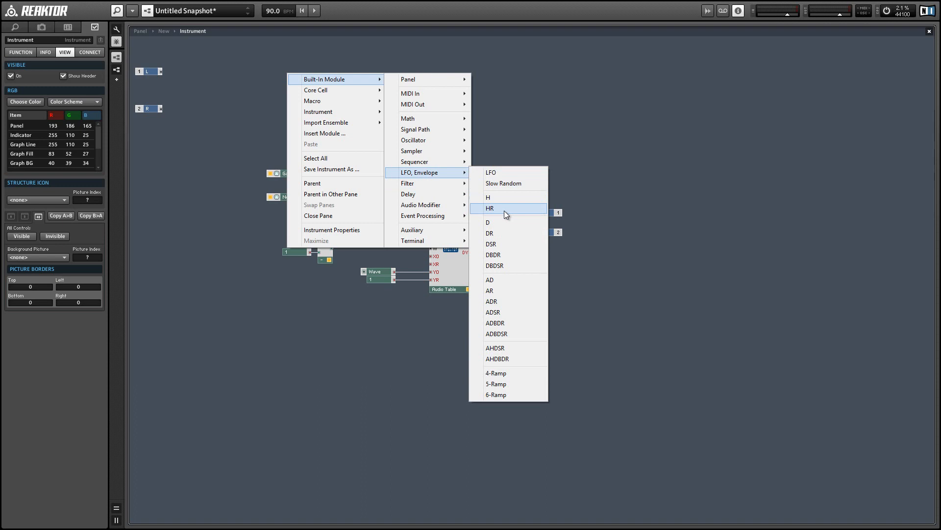
left_click(491, 172)
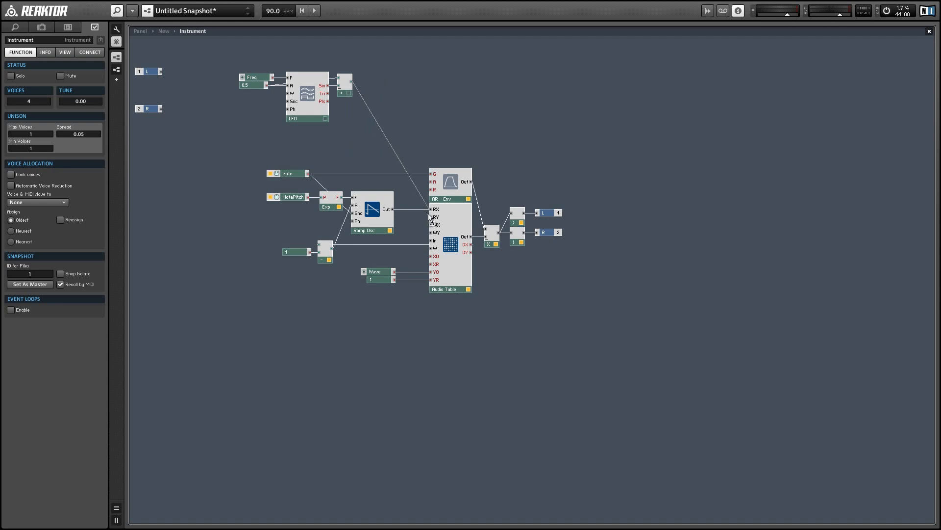
left_click(306, 118)
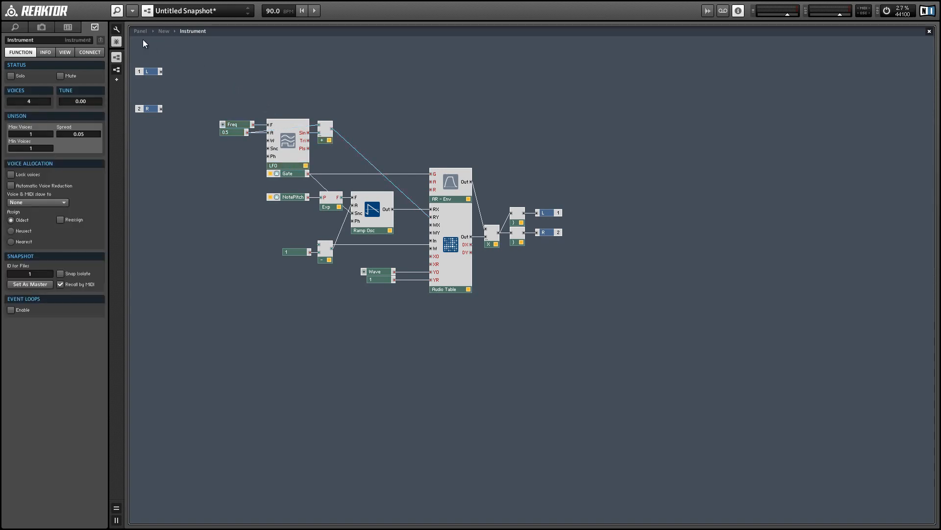
mouse_move(136, 45)
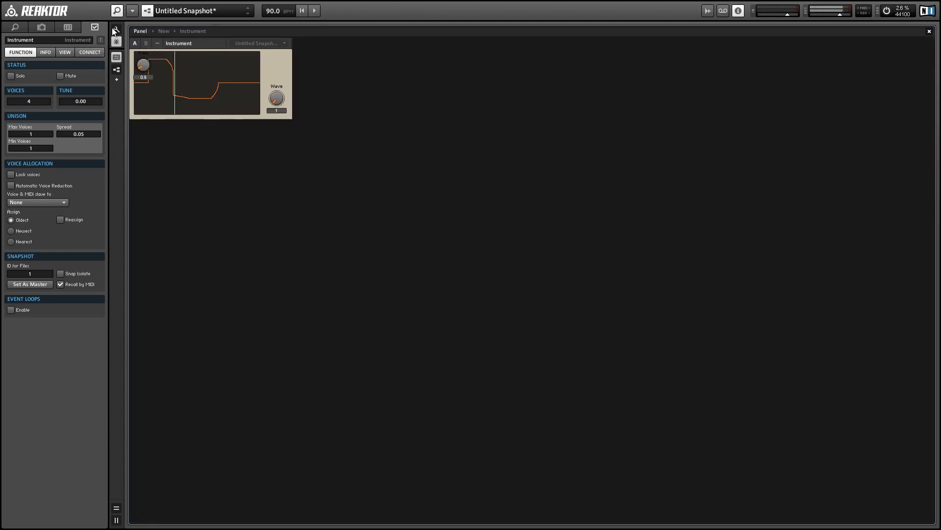
Position the Freq knob beside Wave on the panel and raise the LFO rate to about 7.1
left_click(304, 99)
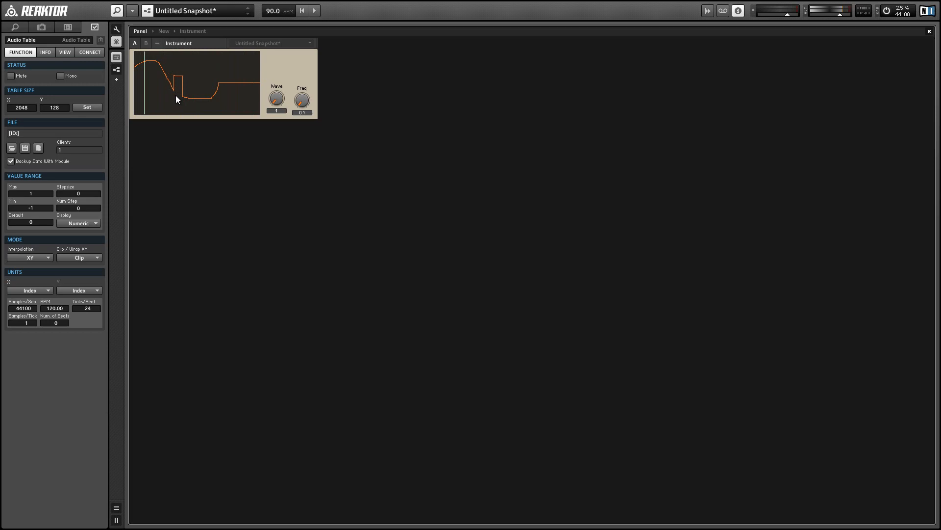
left_click_drag(176, 99, 255, 87)
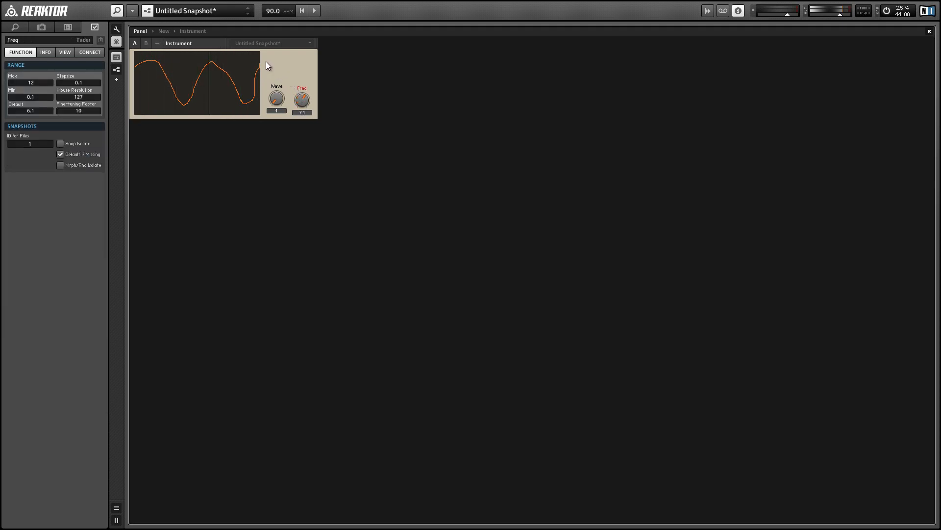
left_click_drag(301, 99, 302, 120)
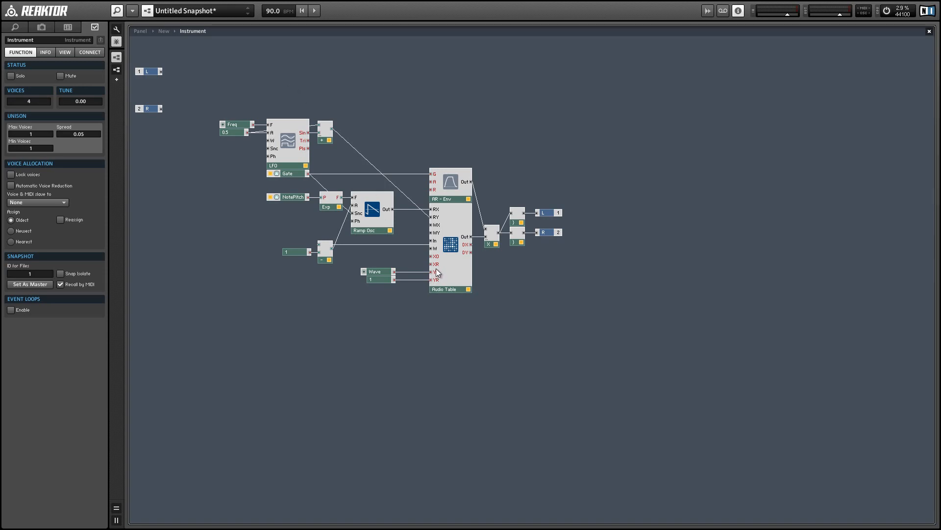
mouse_move(194, 95)
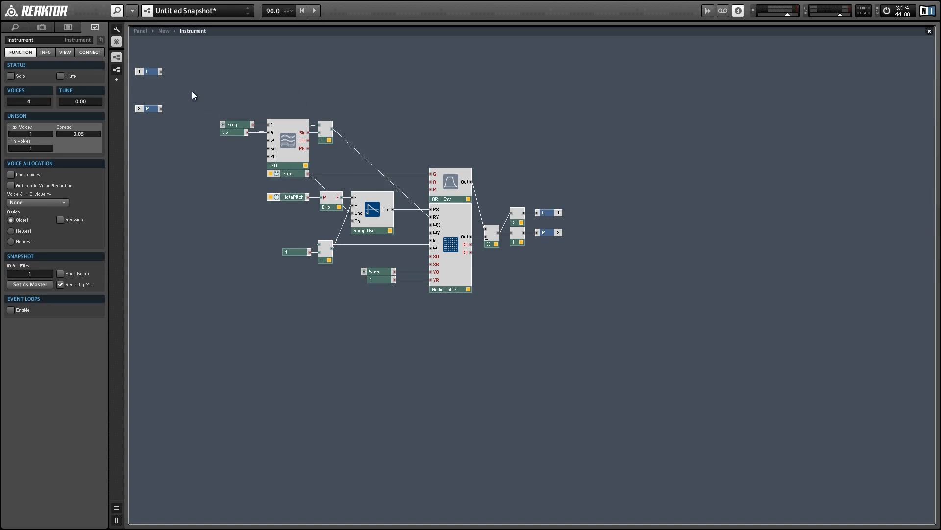